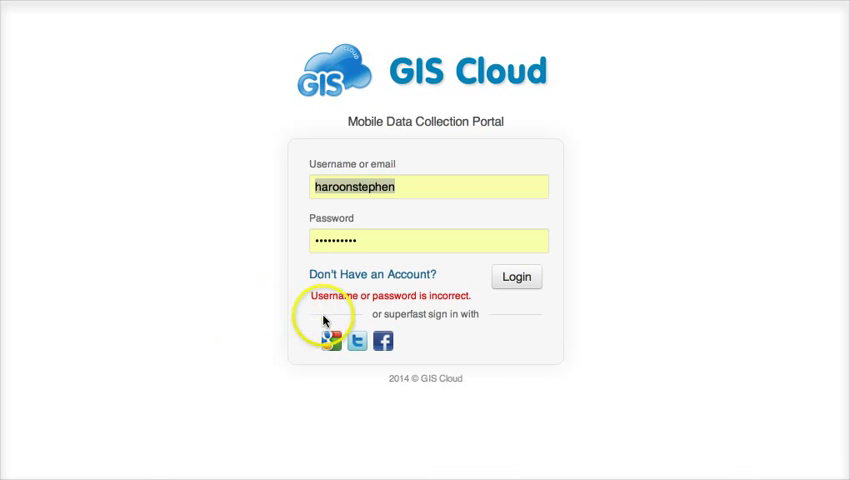
mouse_move(590, 328)
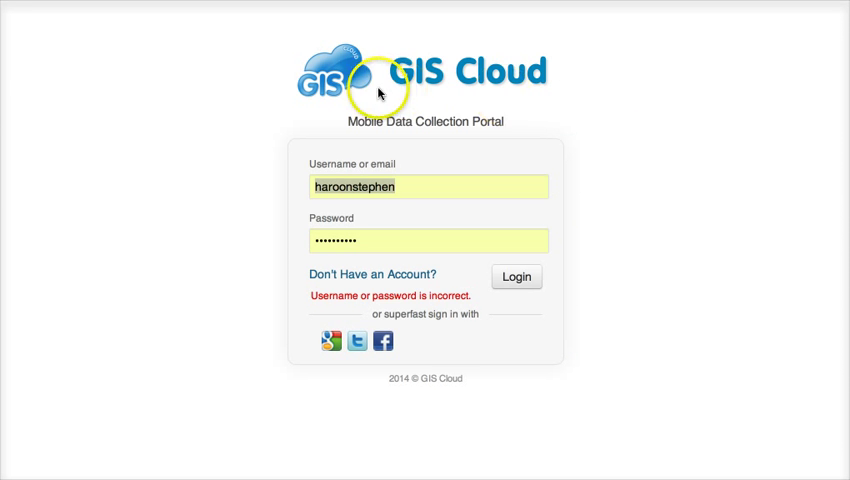
mouse_move(552, 132)
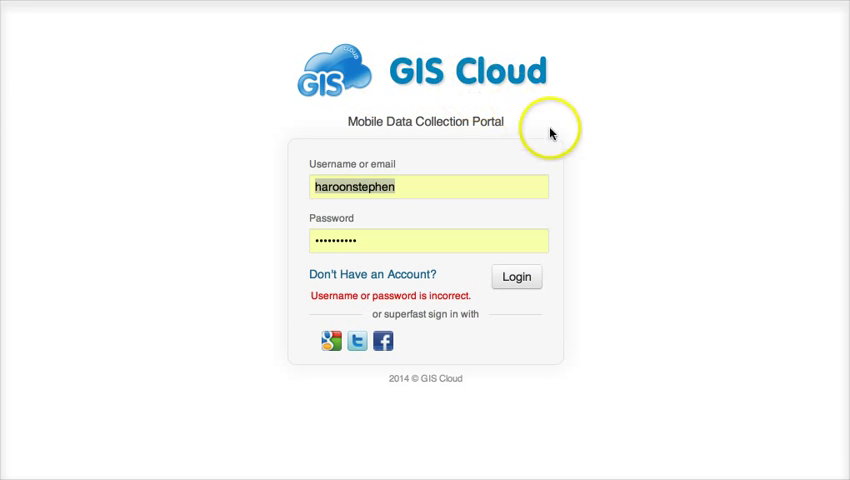
mouse_move(424, 326)
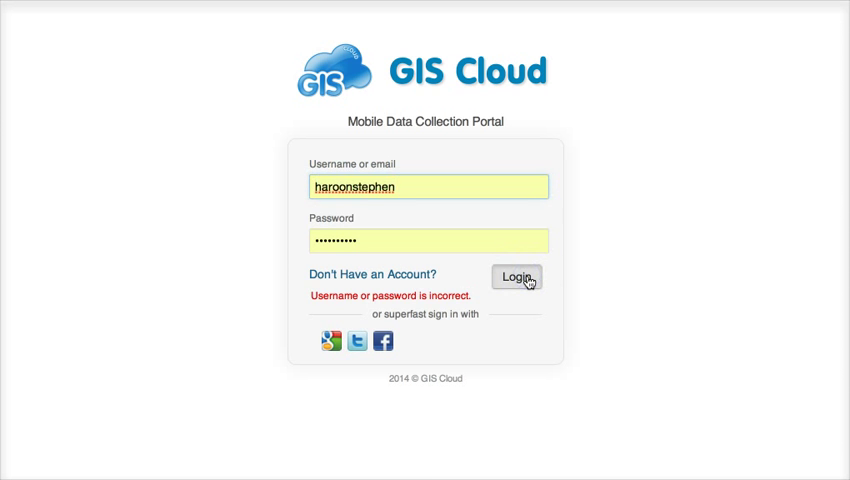
Step: Sign in with the corrected credentials so the Projects list appears
click(516, 276)
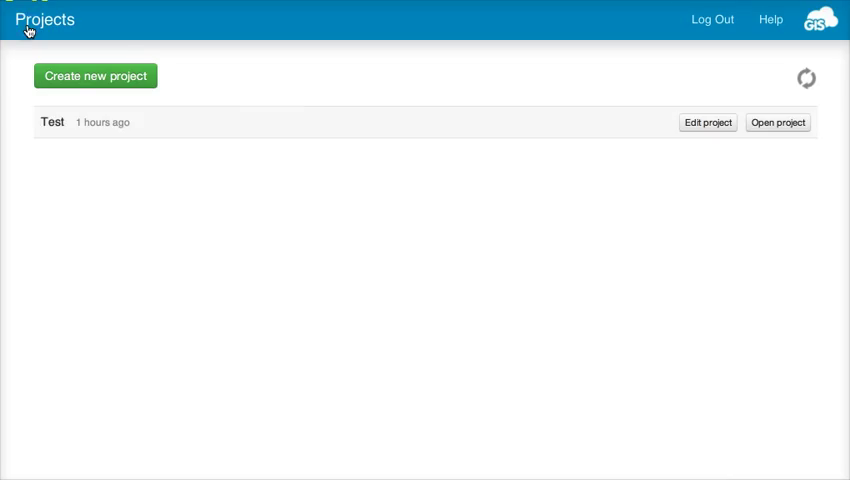
mouse_move(208, 132)
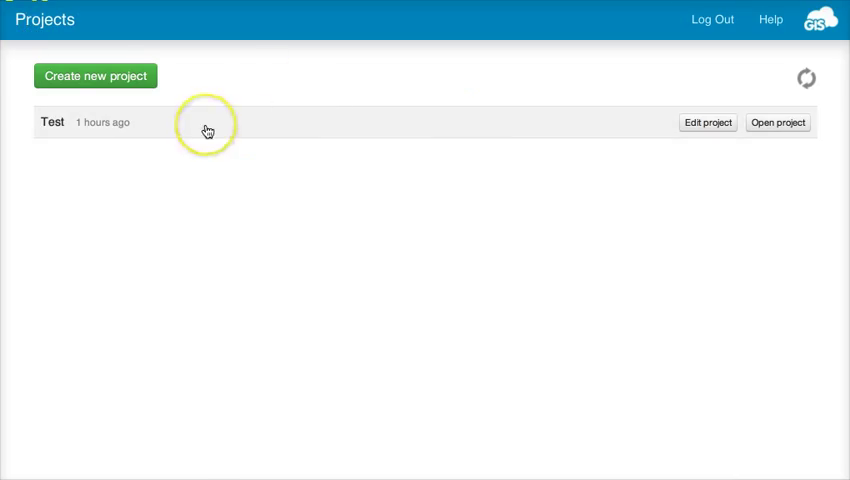
mouse_move(476, 192)
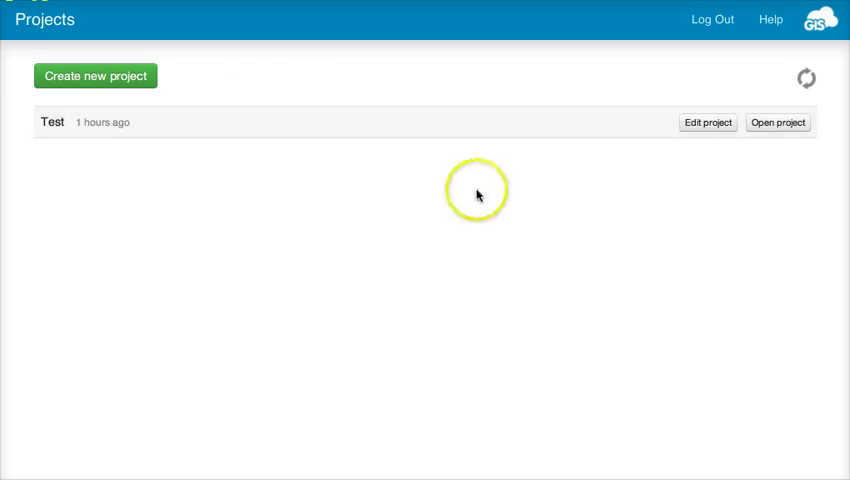
mouse_move(10, 110)
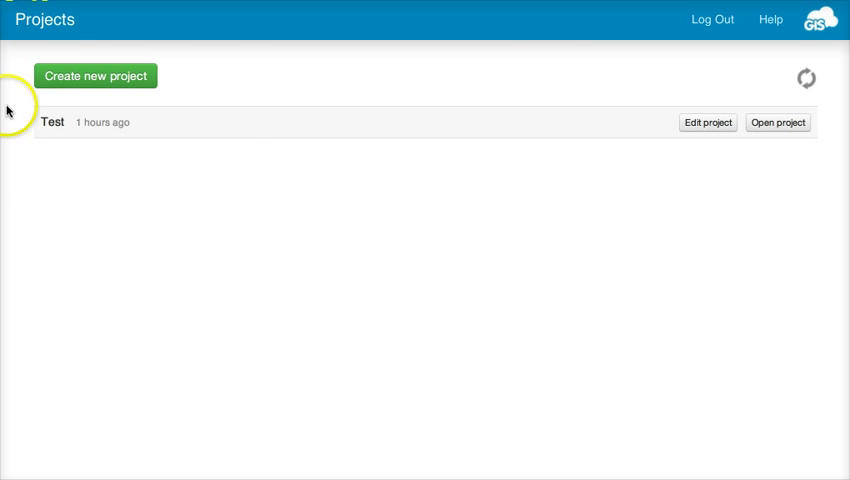
mouse_move(176, 96)
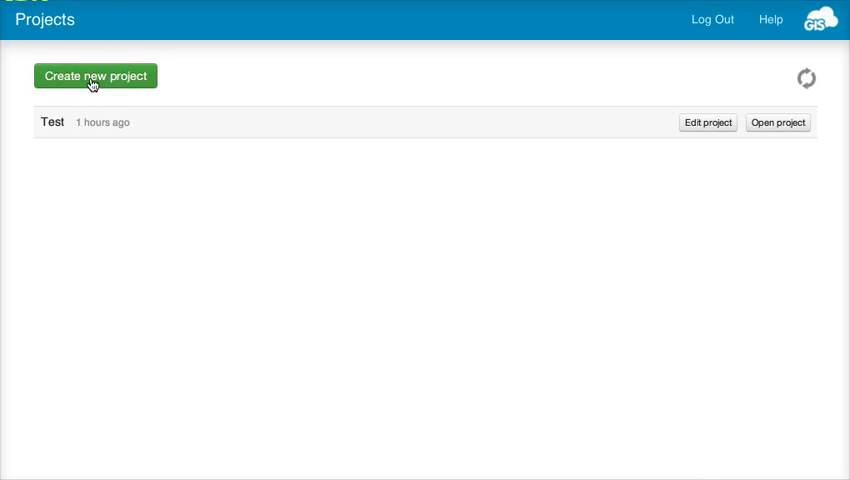
Step: Start a new project from the Projects page, bringing up its empty setup form
click(96, 76)
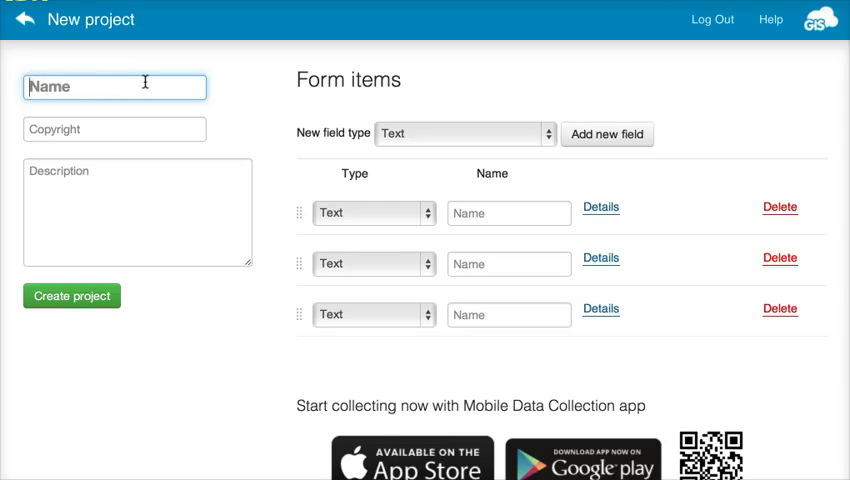
Step: Name the project Cars, fill its Copyright, and describe it as 'Color and make of cars.'
text(Cars)
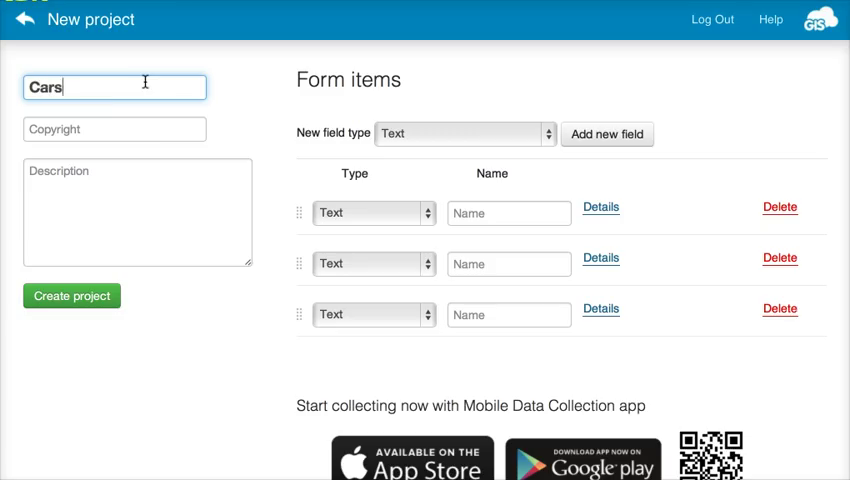
click(114, 128)
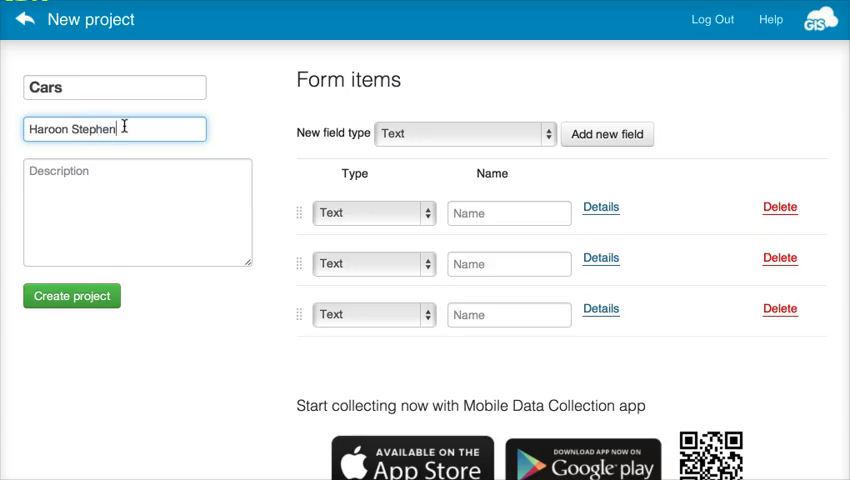
click(136, 210)
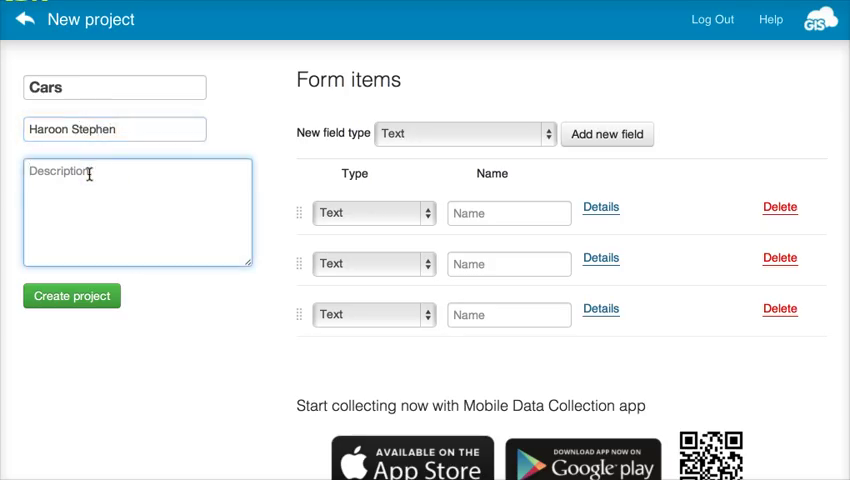
text(B)
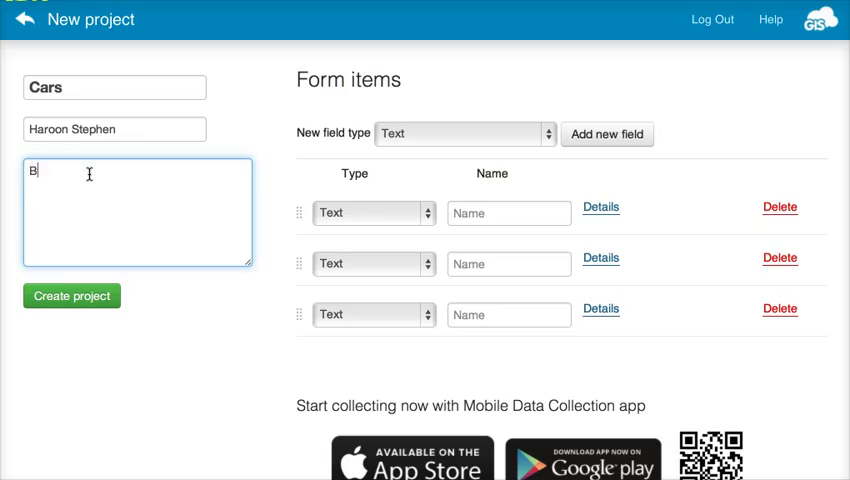
text(olor and mak)
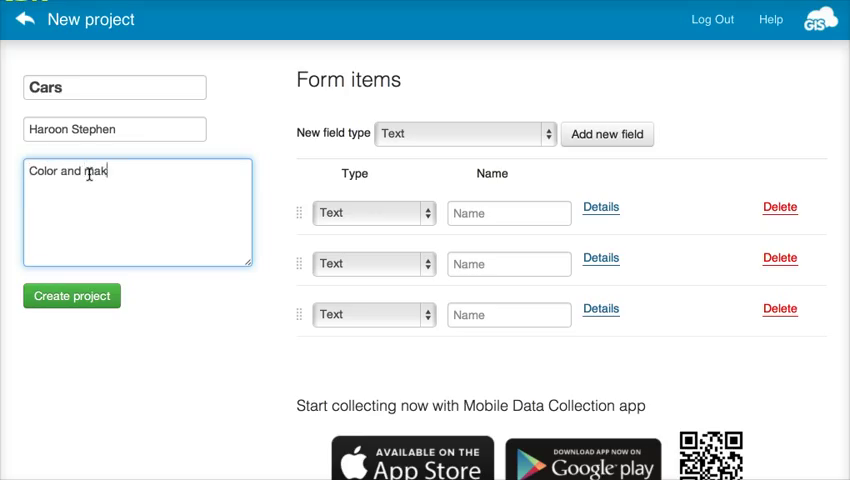
text(e of car)
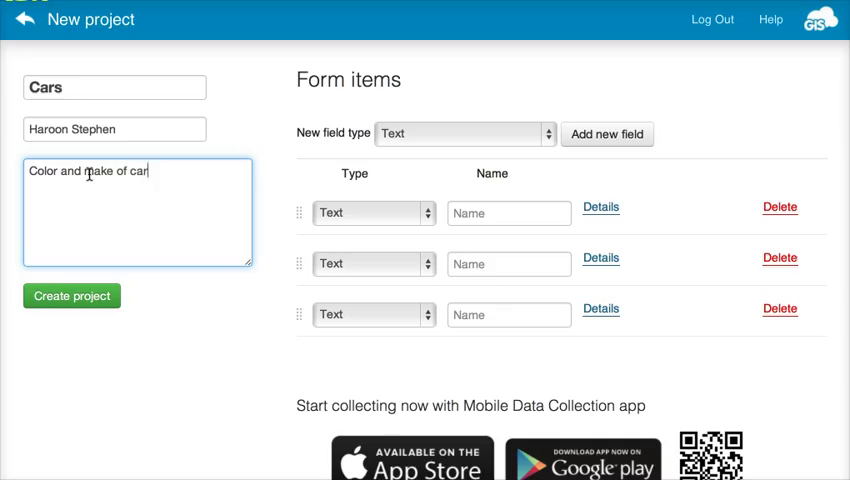
text(s.)
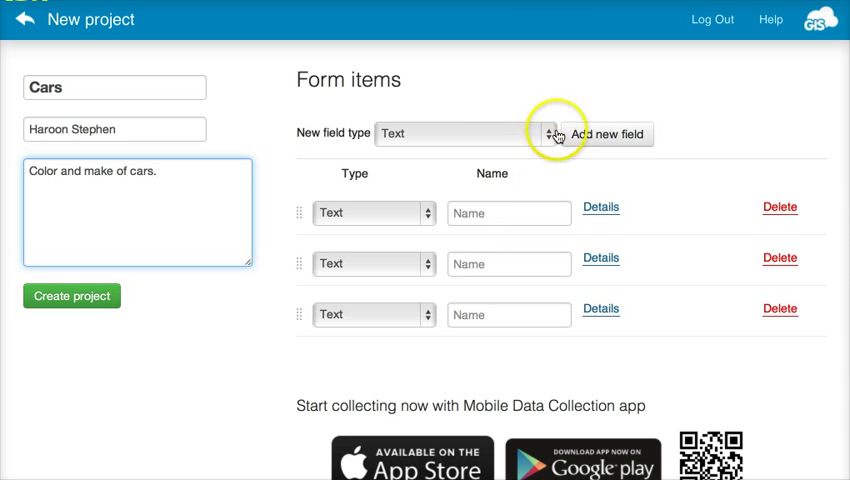
mouse_move(412, 208)
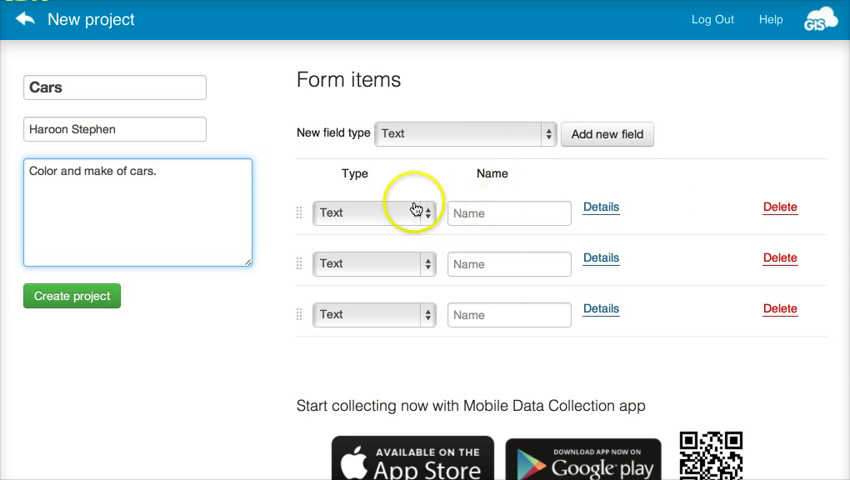
mouse_move(476, 188)
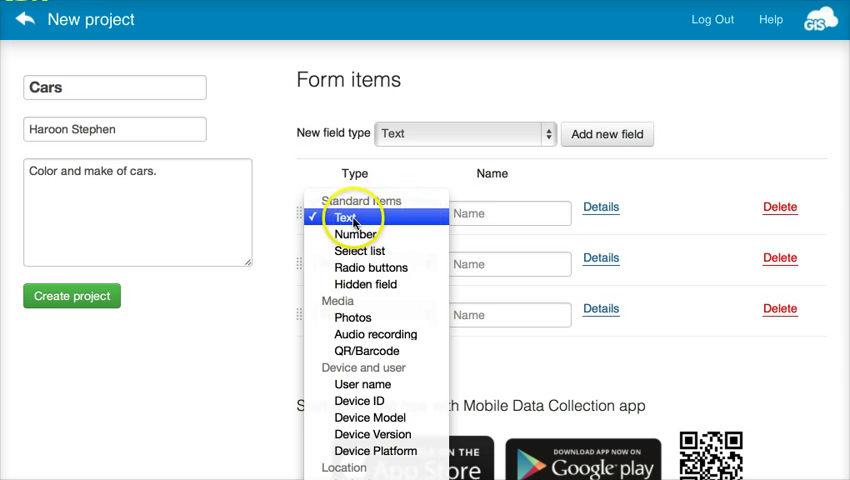
Step: Name the first two text fields Color and Make
click(348, 216)
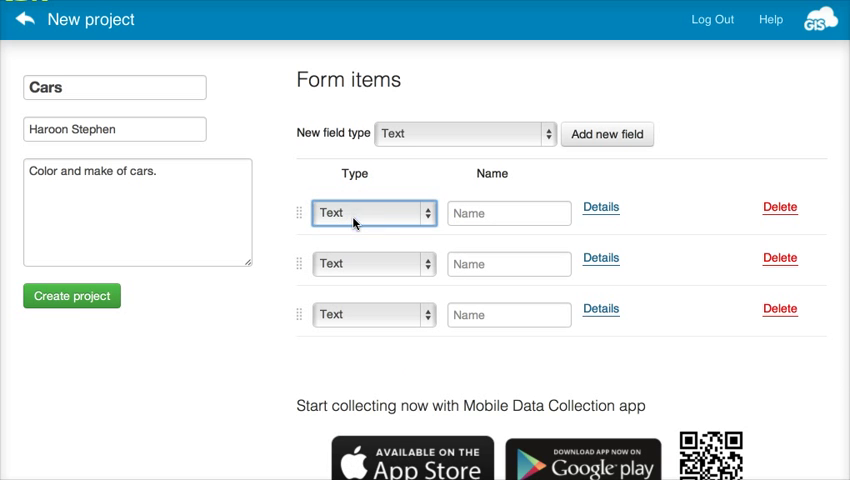
text(C)
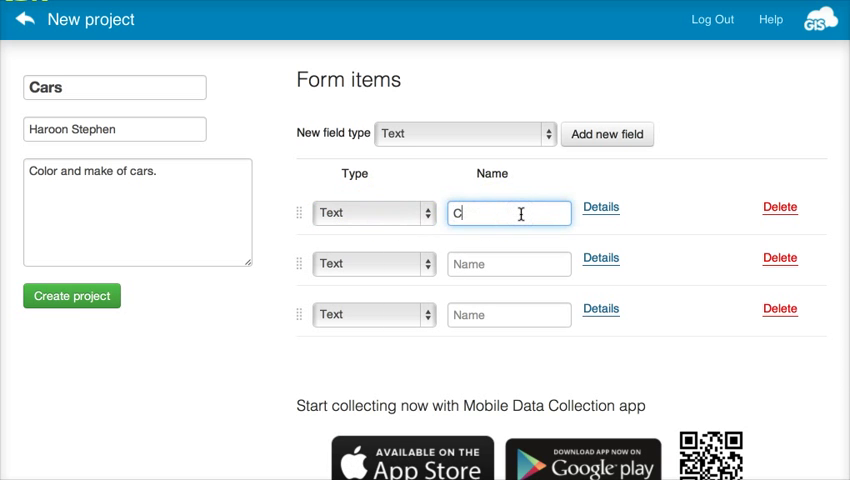
text(olor)
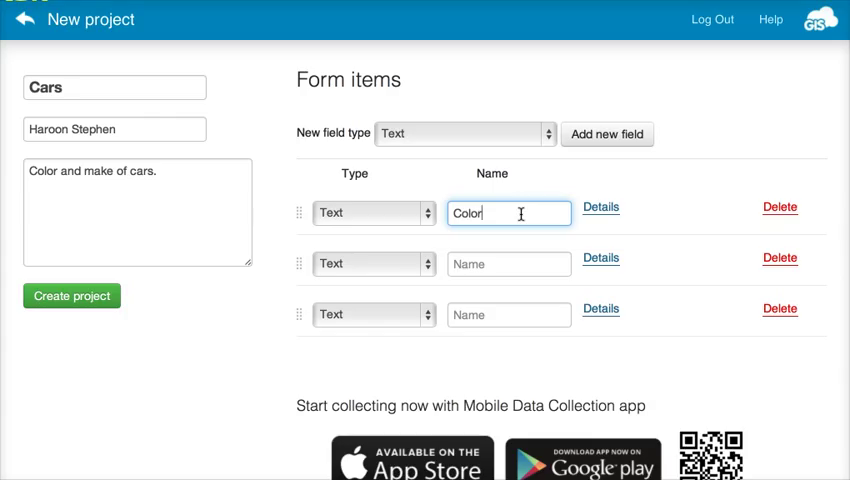
mouse_move(464, 264)
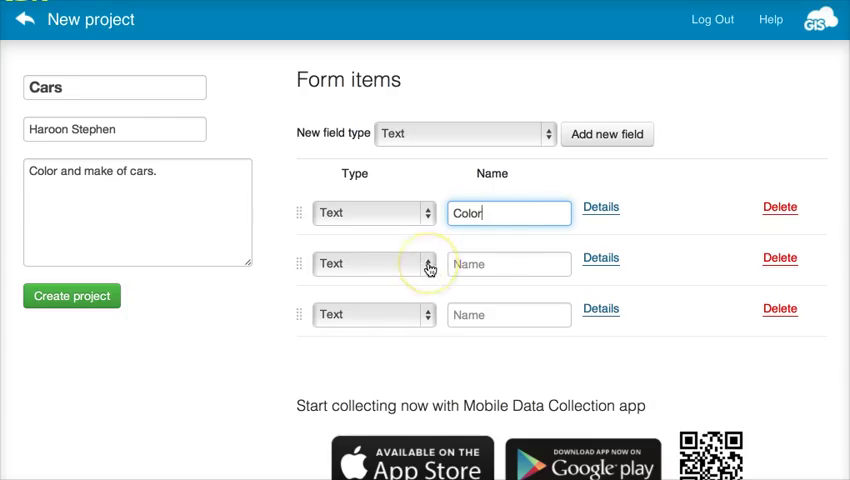
click(428, 264)
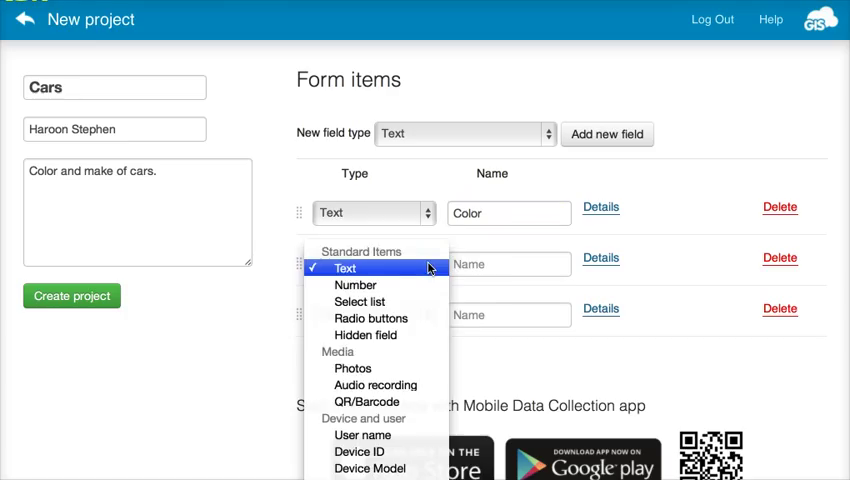
click(344, 268)
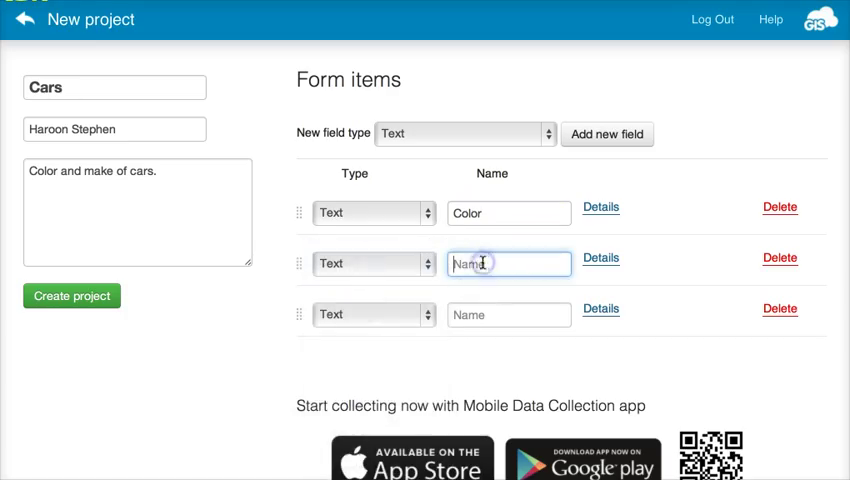
text(Make)
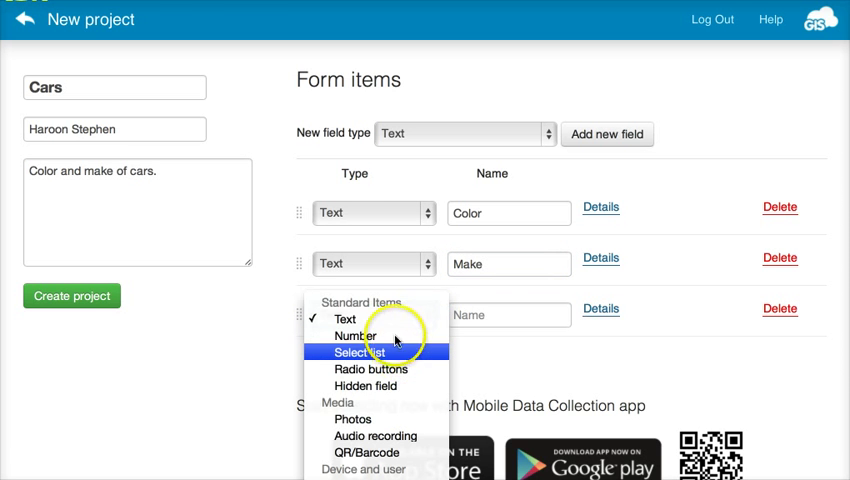
Step: Make the third field a Number field named Year
click(356, 336)
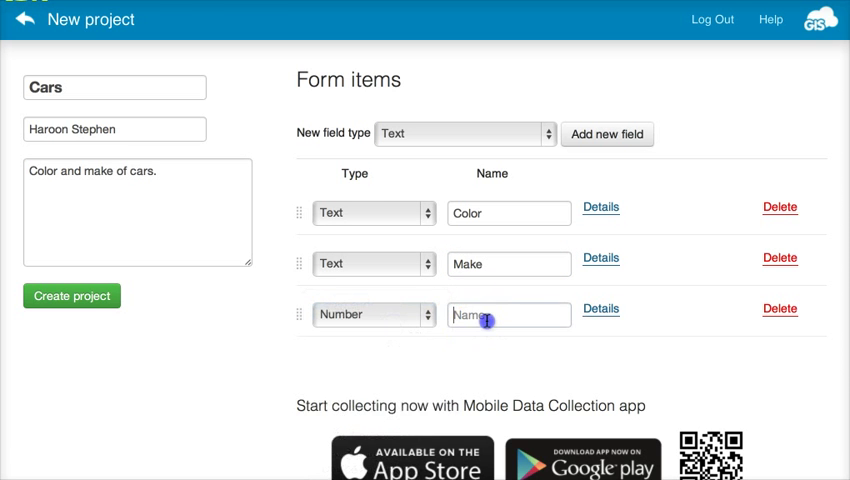
text(Year)
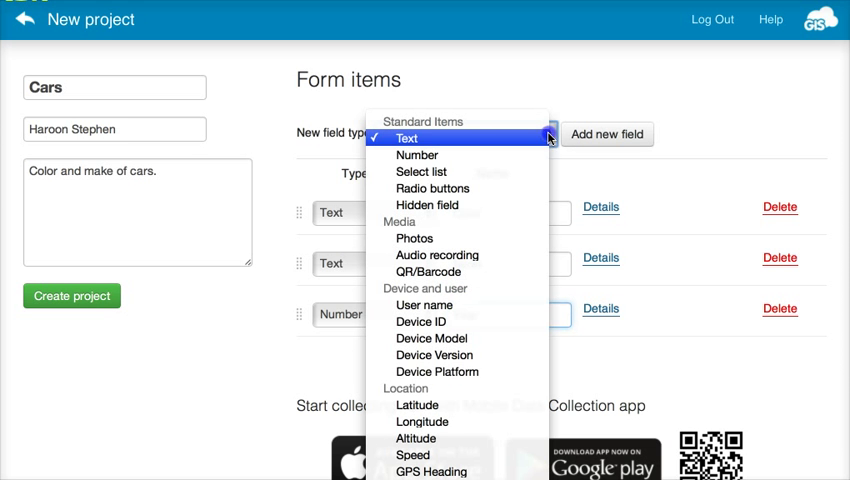
mouse_move(430, 338)
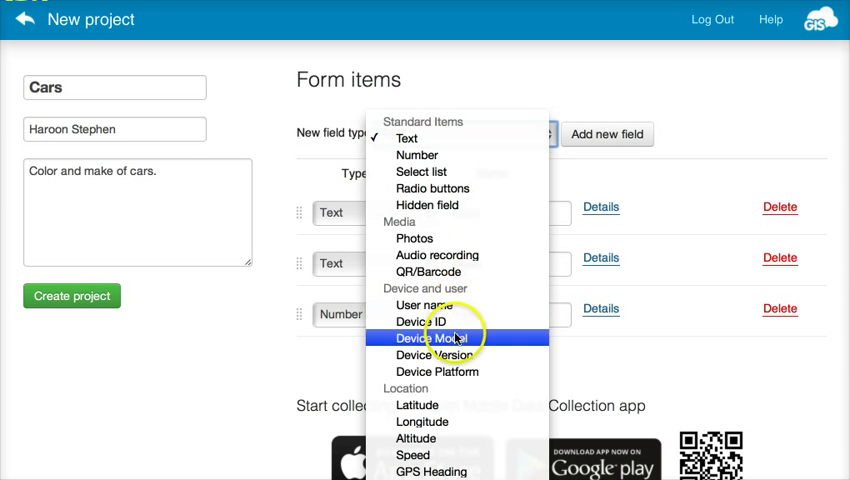
Step: Add Latitude, Longitude and Altitude fields to the Cars form
click(416, 404)
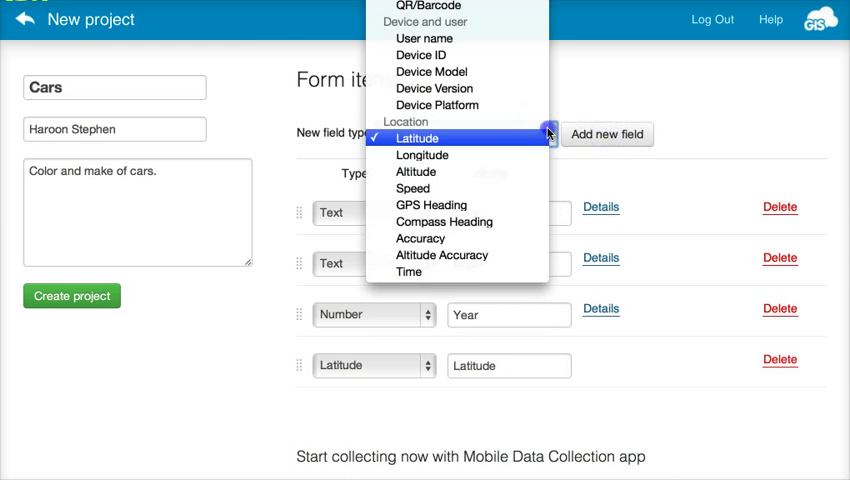
click(422, 156)
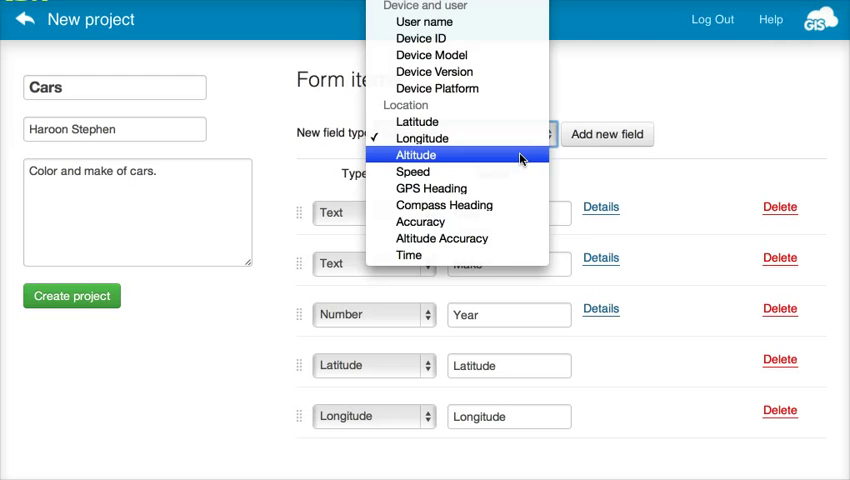
click(416, 156)
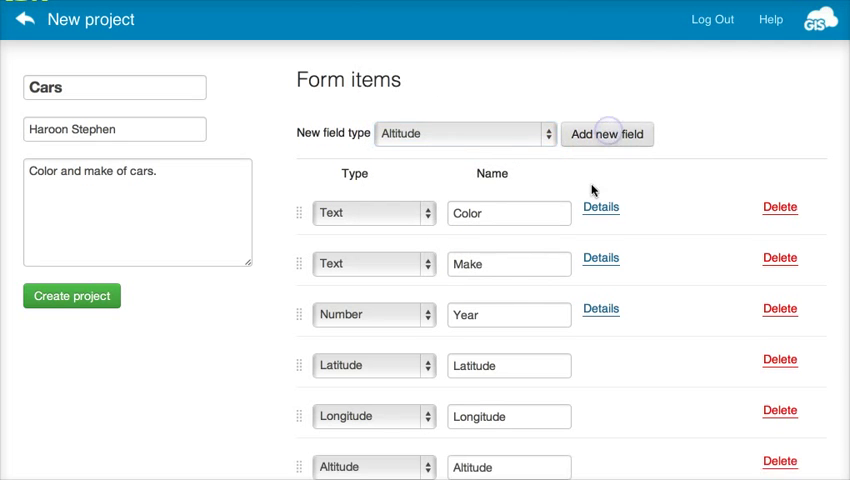
scroll(down, 3)
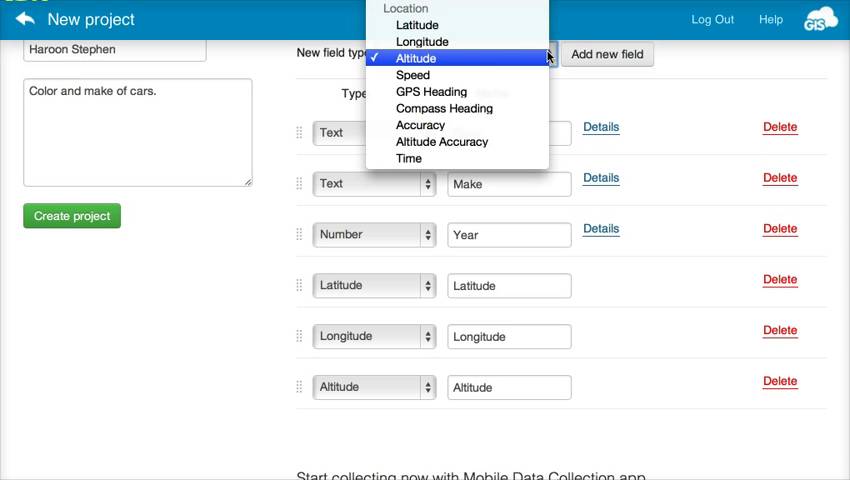
mouse_move(458, 158)
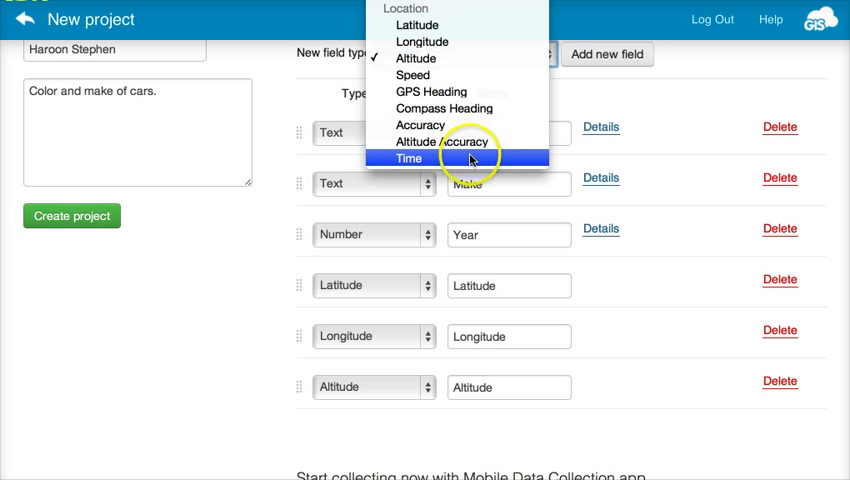
Step: Add Time and User name fields to the form
click(408, 158)
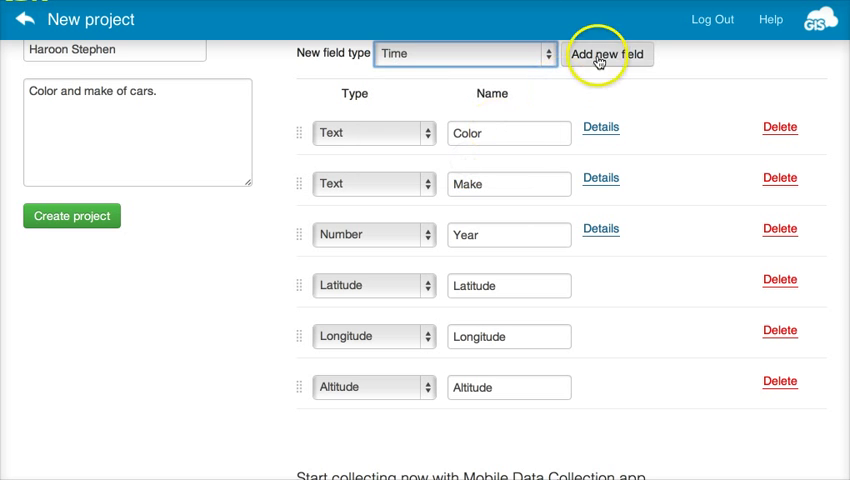
click(606, 54)
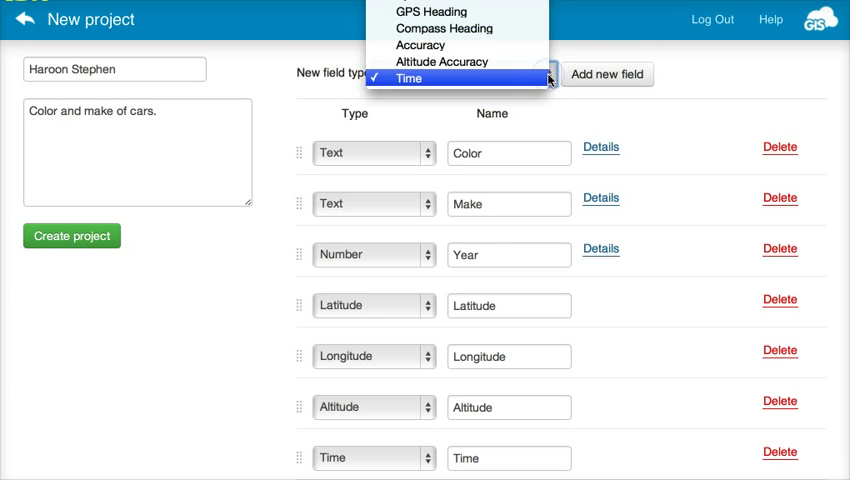
mouse_move(444, 28)
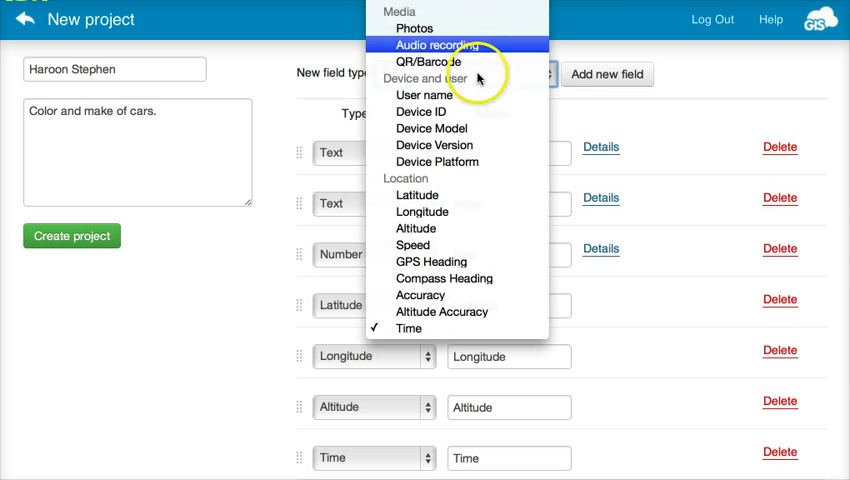
click(424, 94)
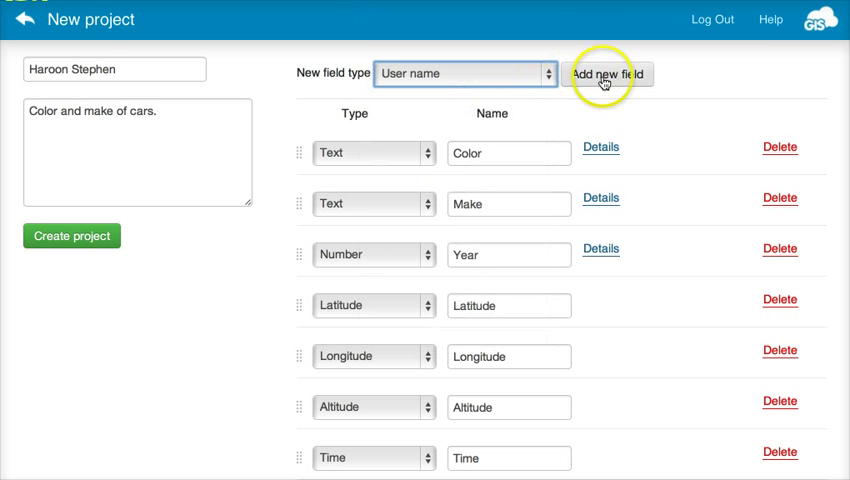
click(608, 72)
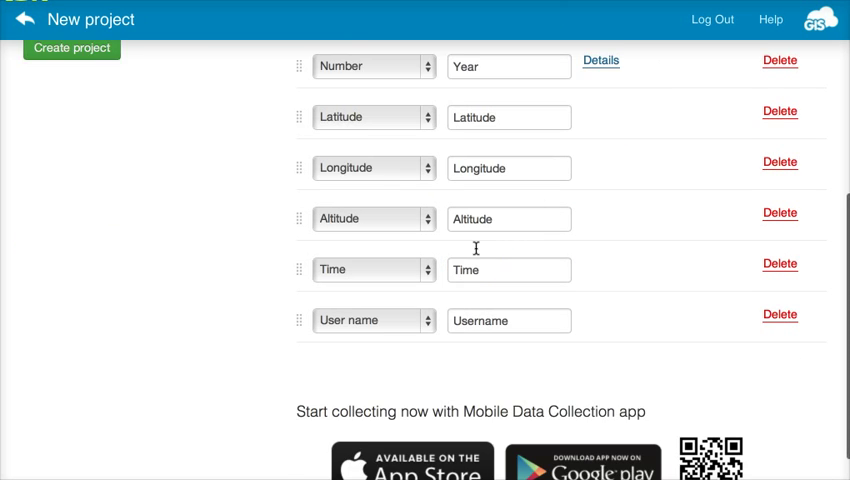
scroll(up, 3)
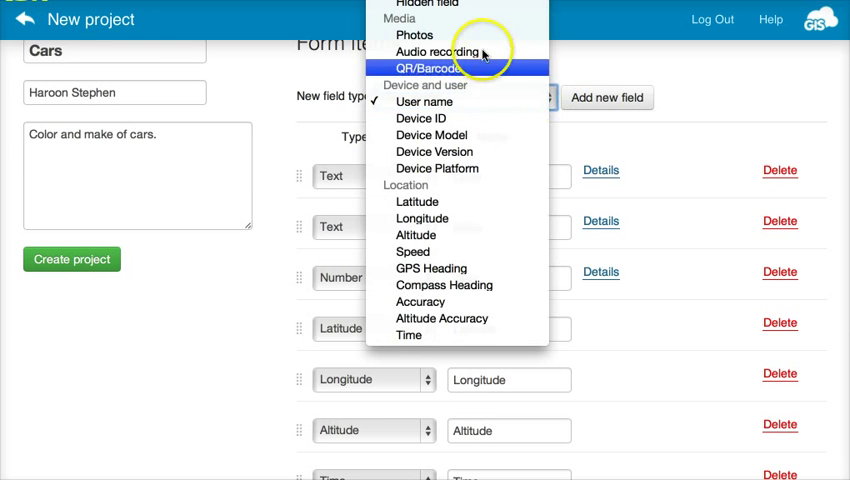
mouse_move(416, 36)
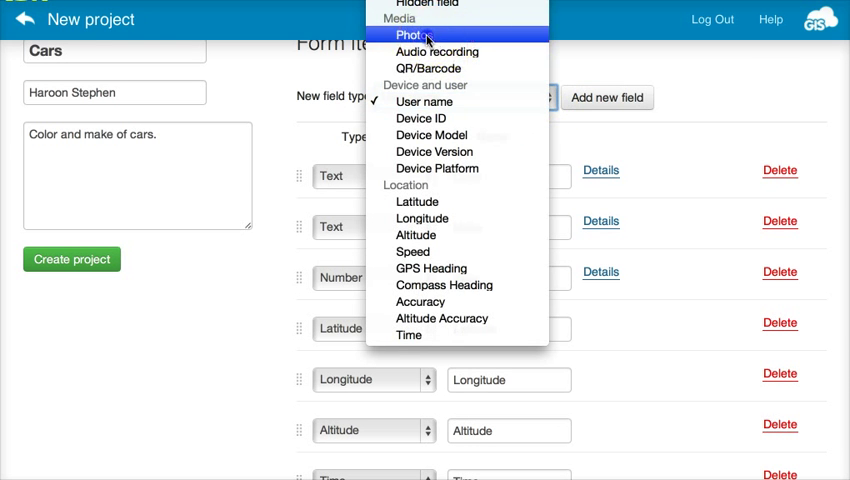
Step: Choose Photos as the type for the next new field
click(410, 36)
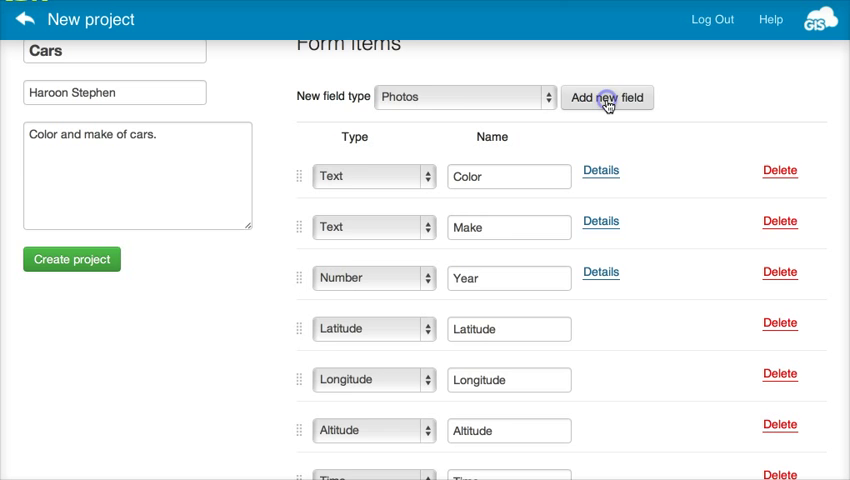
scroll(down, 3)
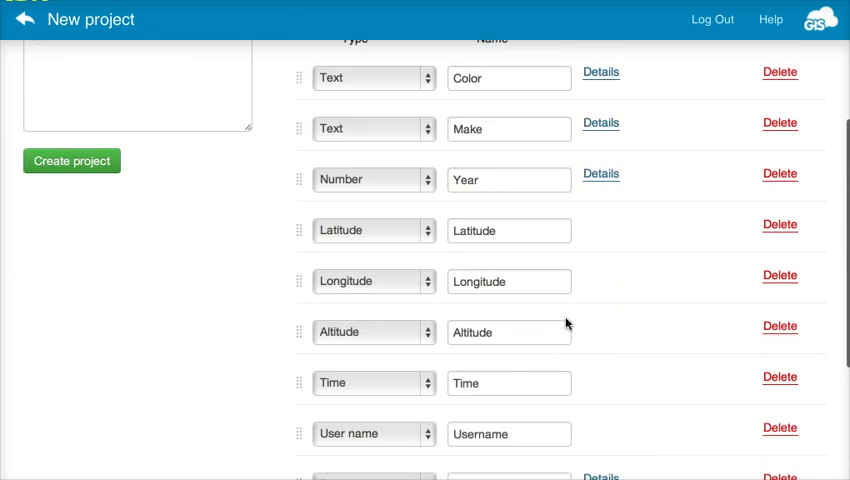
scroll(up, 3)
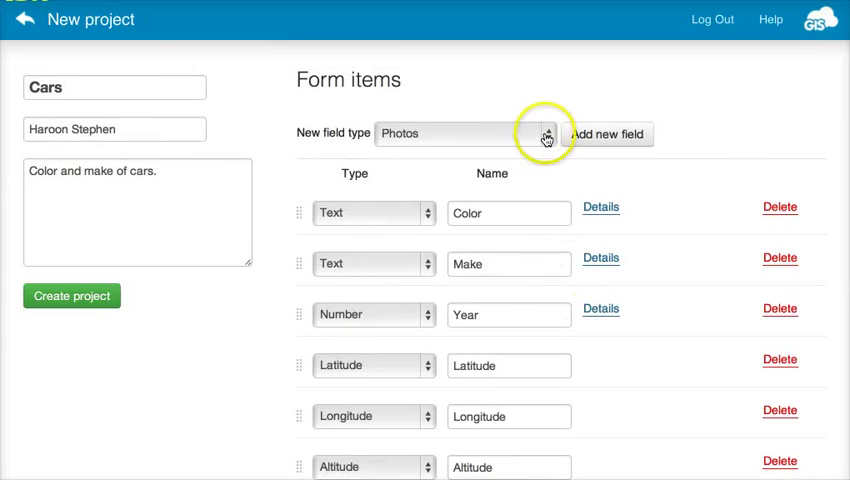
click(544, 132)
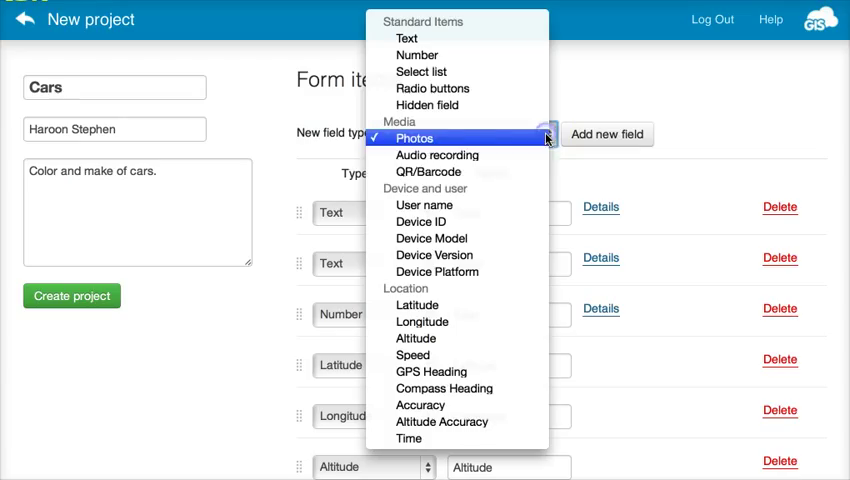
mouse_move(438, 156)
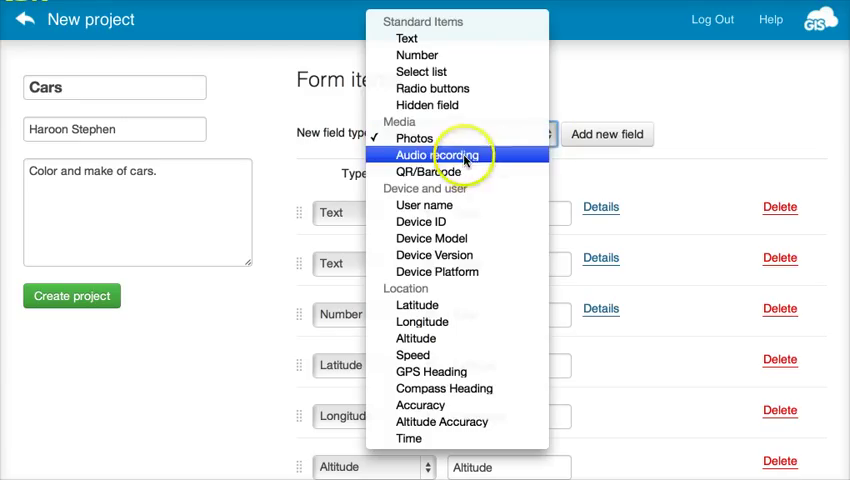
mouse_move(432, 172)
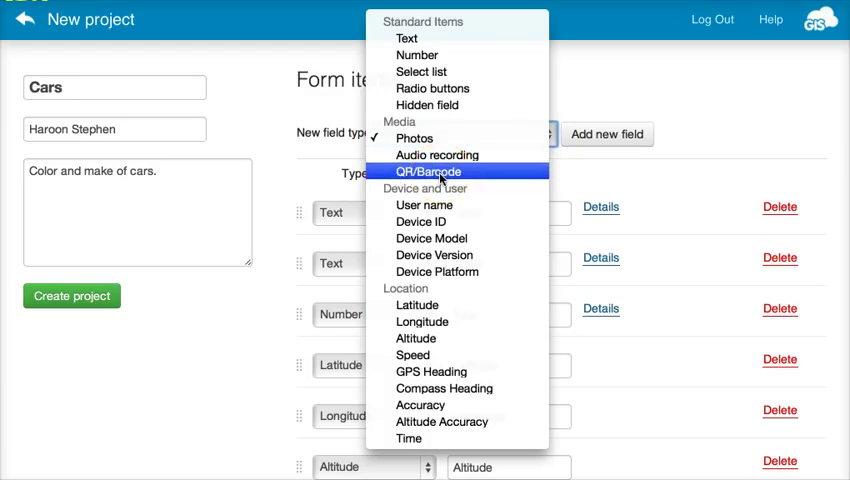
mouse_move(424, 220)
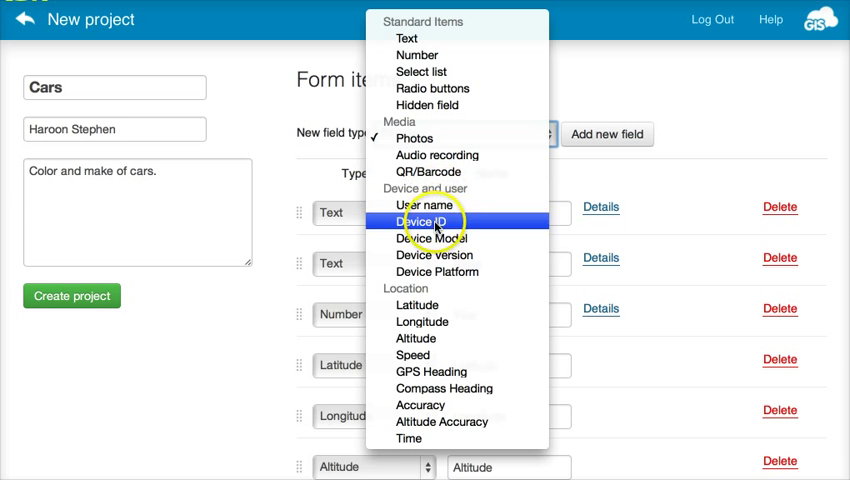
mouse_move(430, 238)
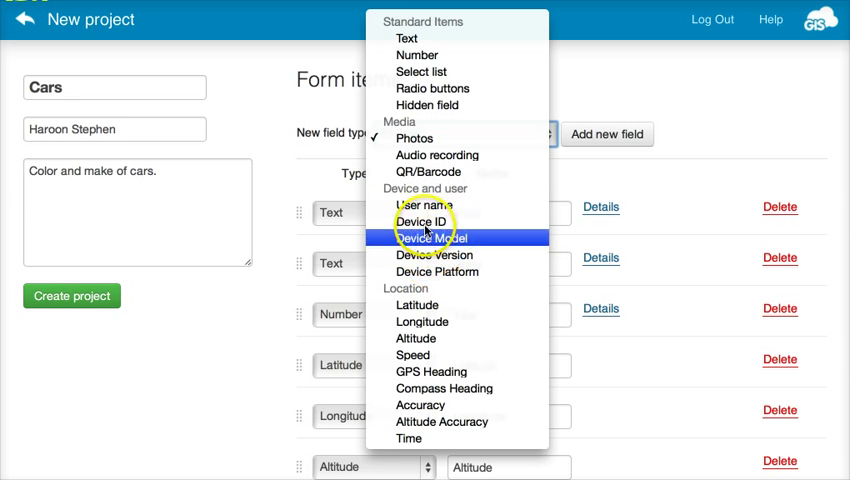
mouse_move(422, 220)
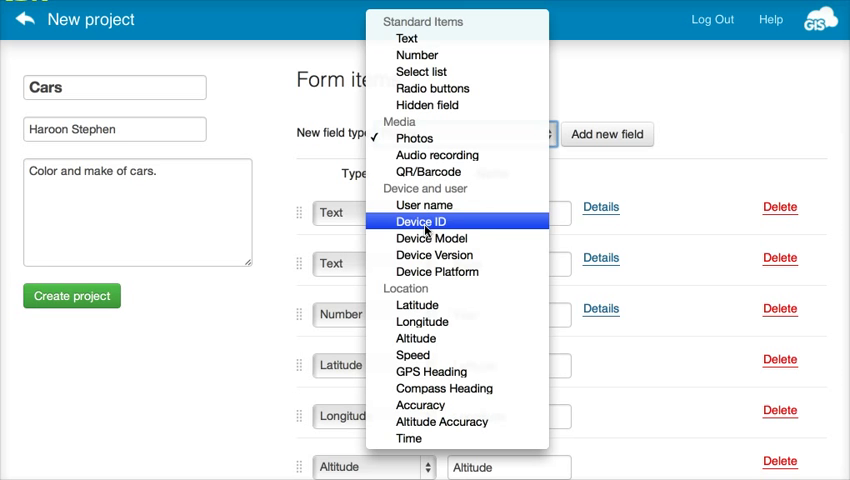
mouse_move(430, 372)
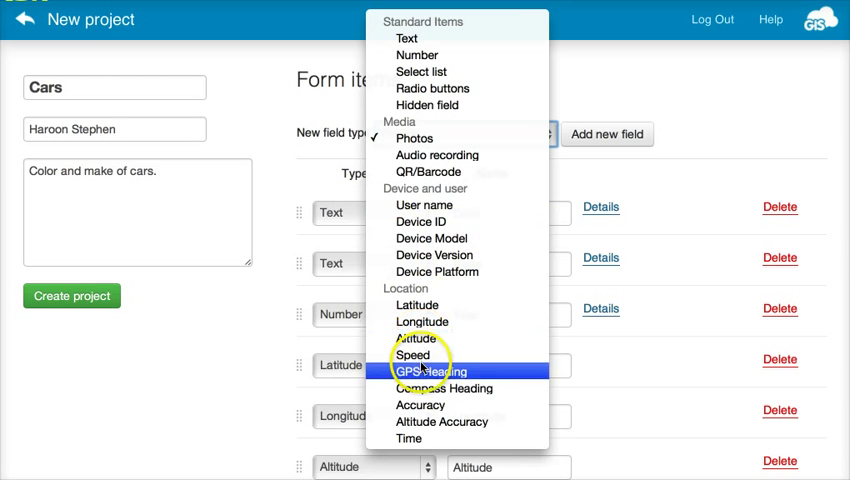
mouse_move(416, 404)
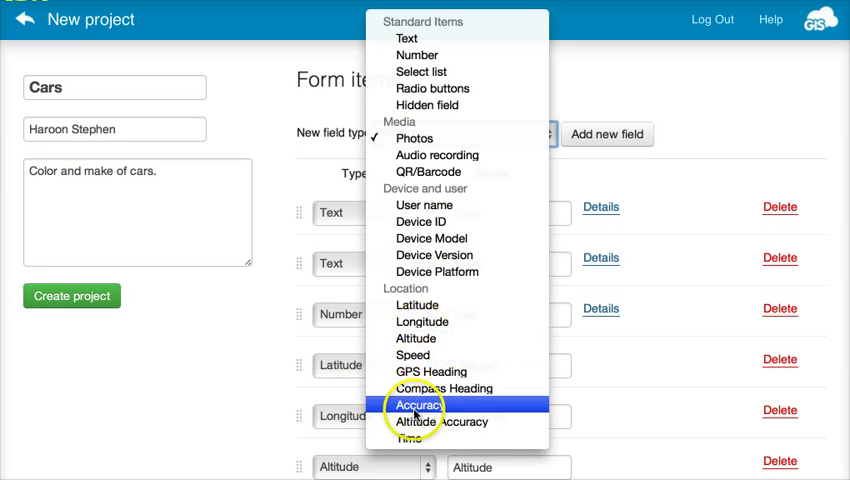
mouse_move(416, 338)
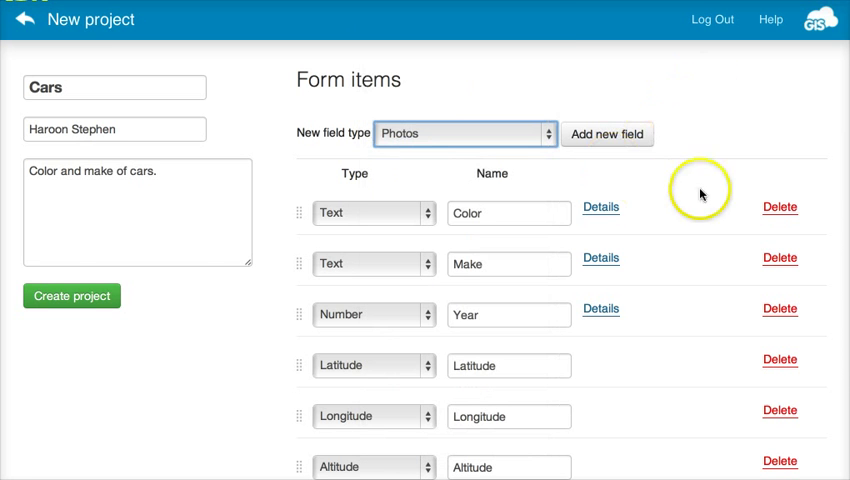
mouse_move(70, 296)
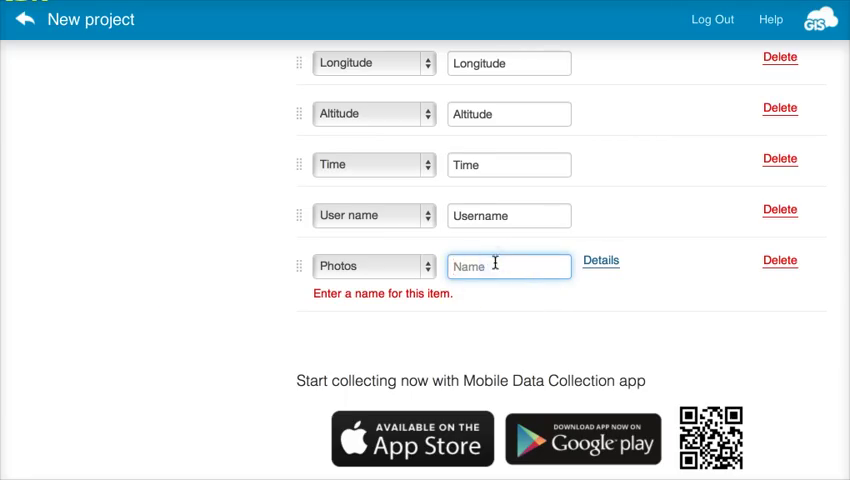
Step: Name the Photos field Pics and create the Cars project
text(Pics)
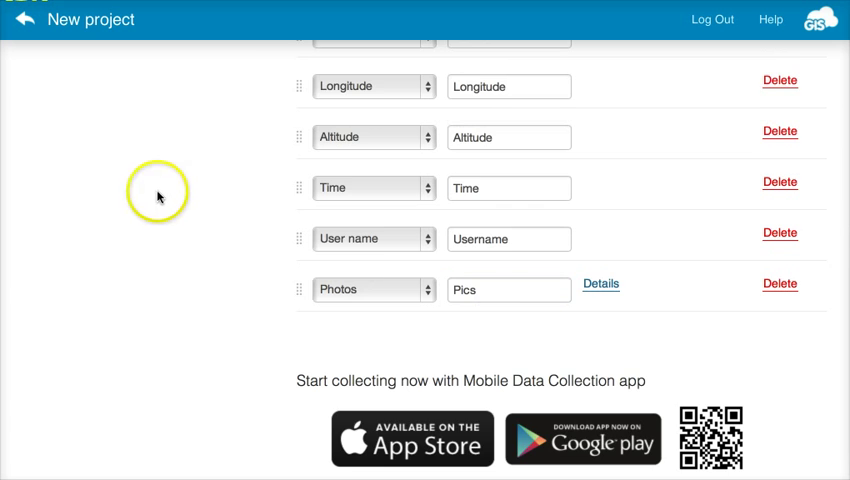
scroll(up, 3)
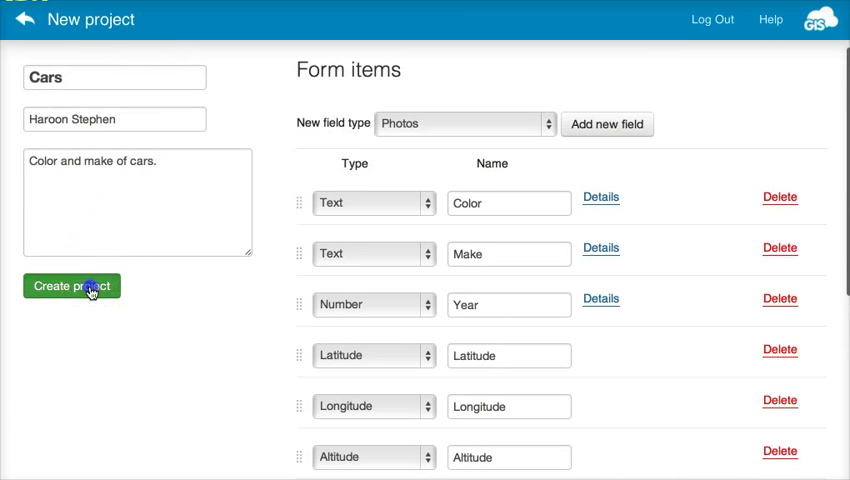
click(72, 286)
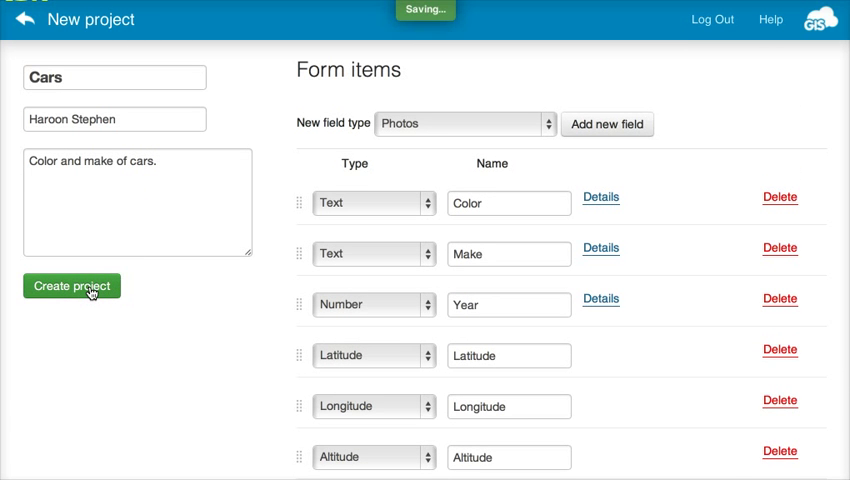
click(72, 286)
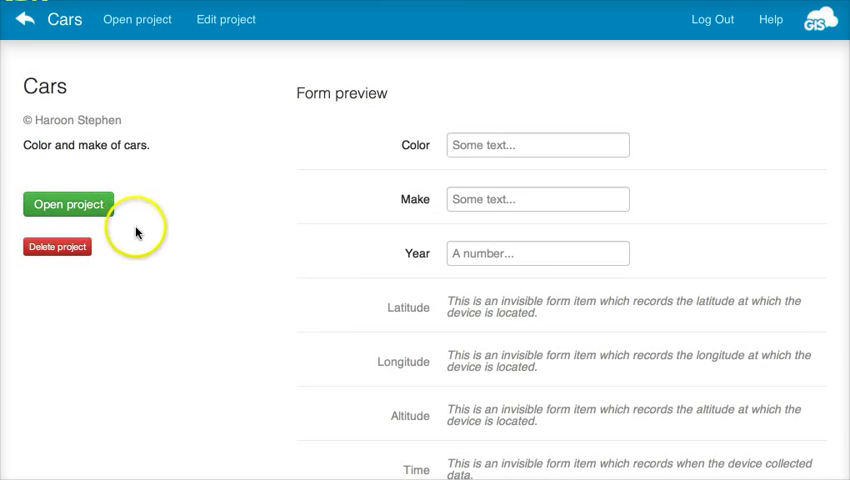
mouse_move(24, 20)
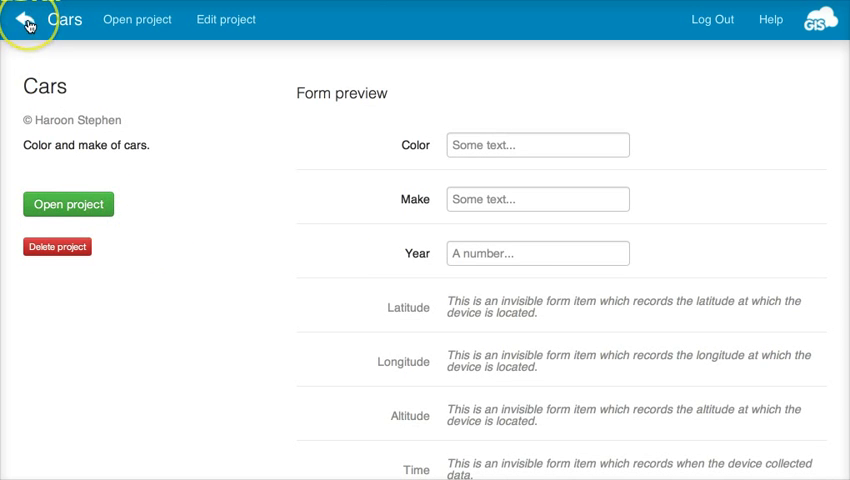
mouse_move(20, 20)
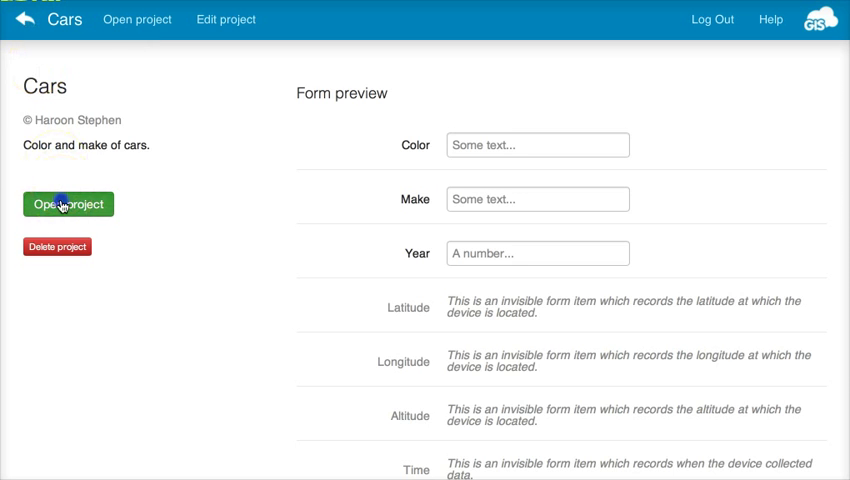
Step: Open the Cars project workspace showing its empty world map
click(68, 204)
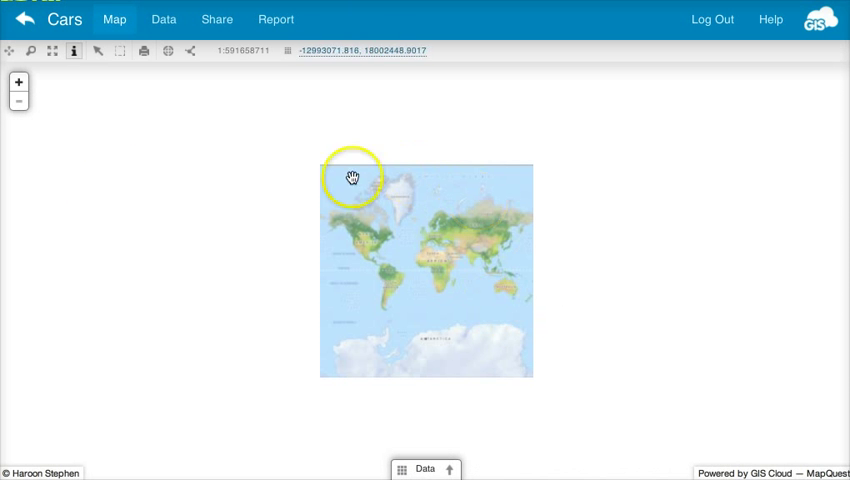
drag(352, 178, 528, 252)
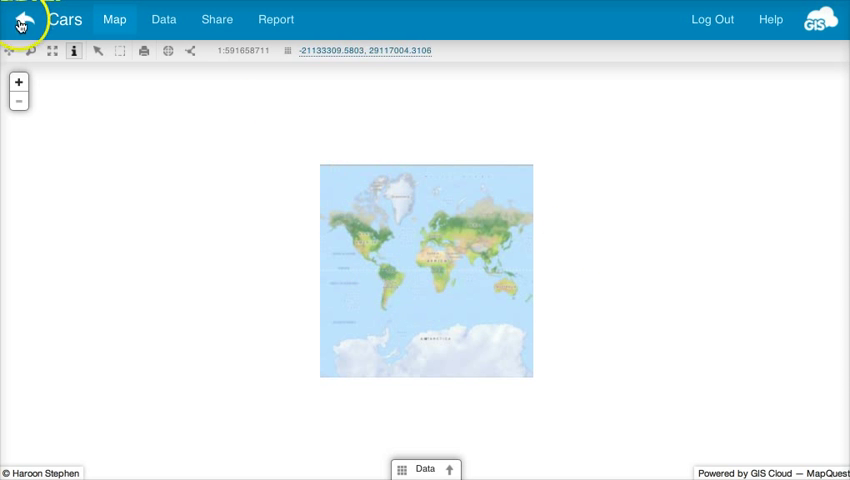
Step: Go back to the Projects list, where Cars now appears above Test
click(22, 20)
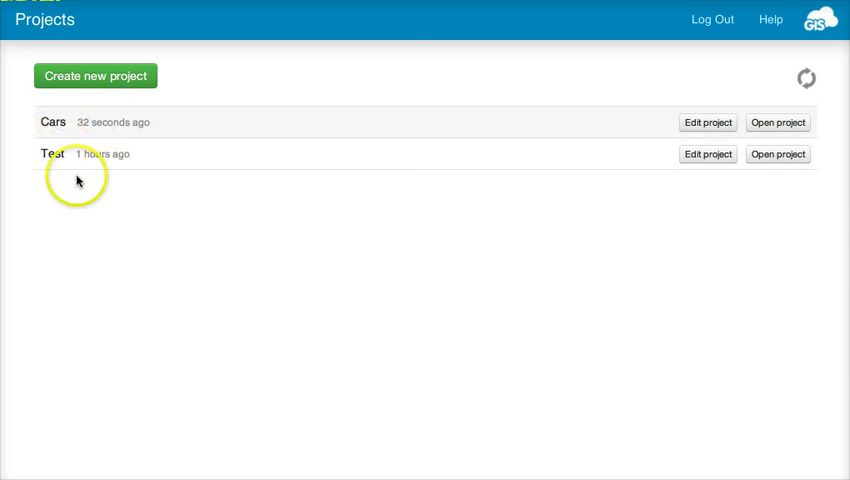
mouse_move(56, 164)
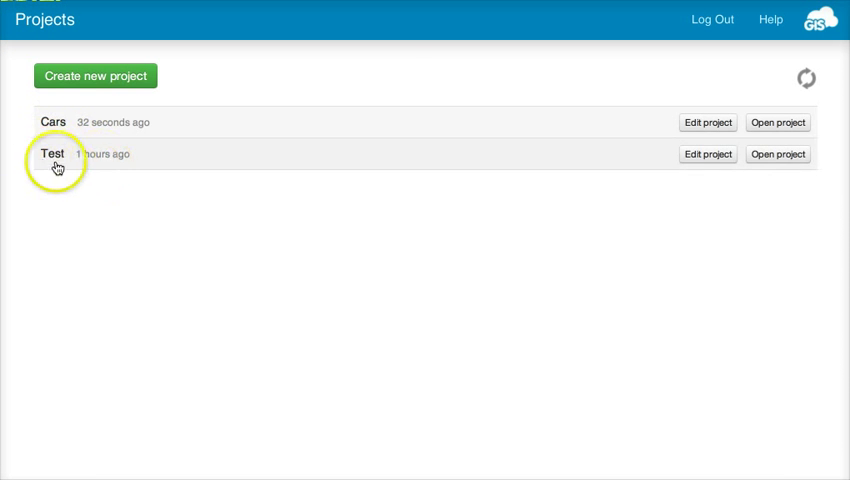
mouse_move(92, 128)
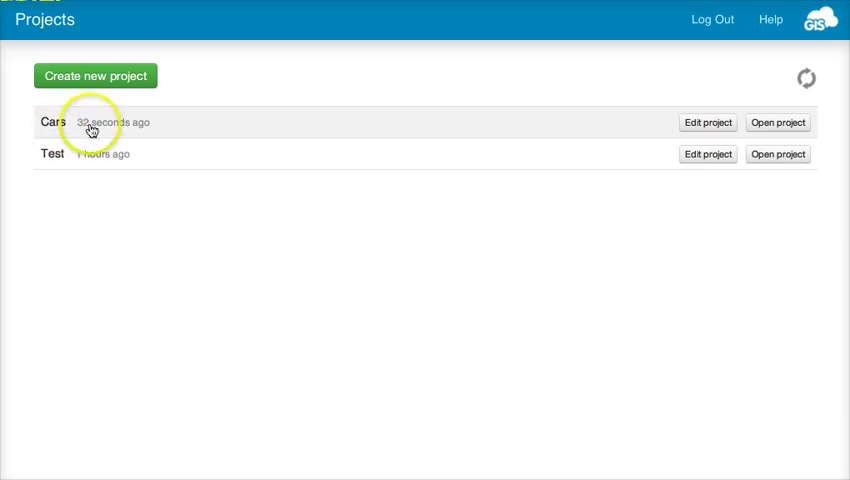
mouse_move(64, 130)
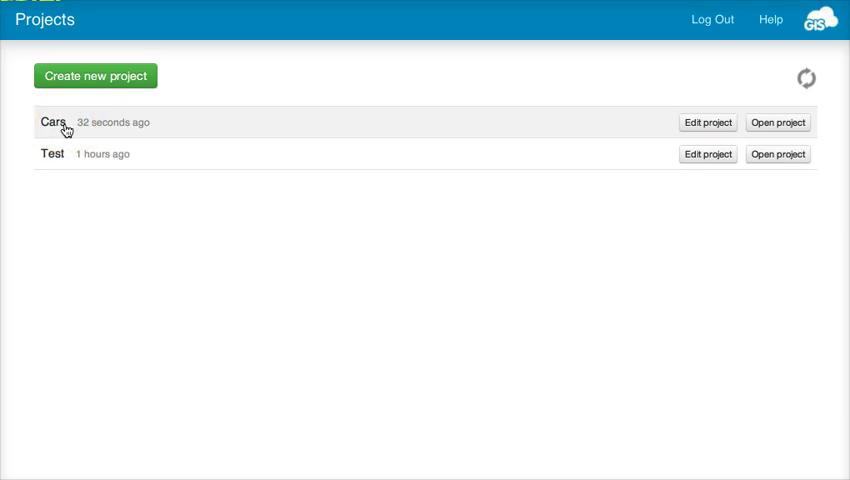